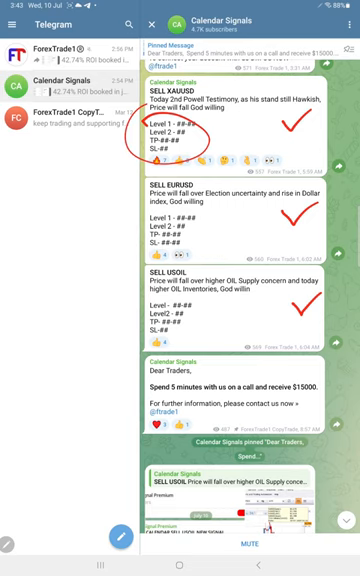
pyautogui.scroll(-3)
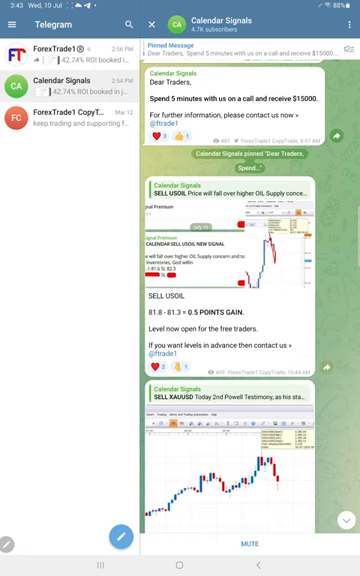
pyautogui.scroll(-3)
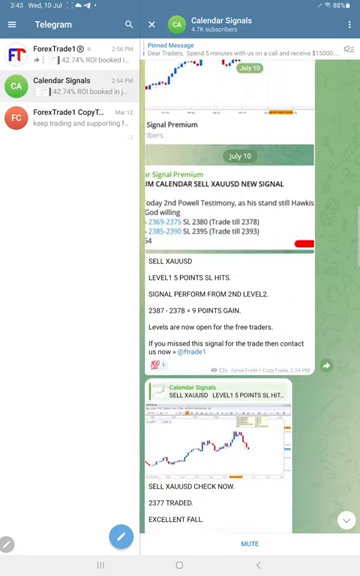
pyautogui.scroll(-3)
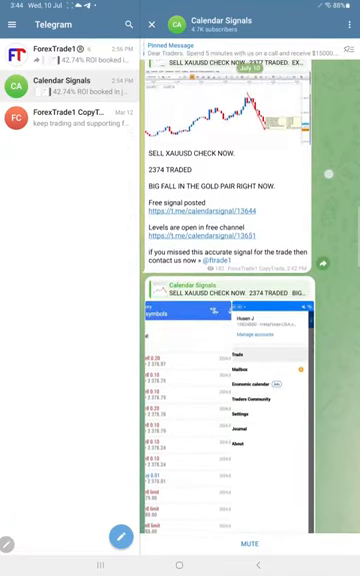
pyautogui.scroll(-3)
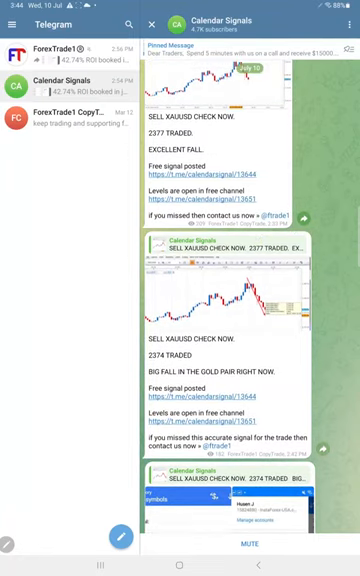
pyautogui.scroll(-3)
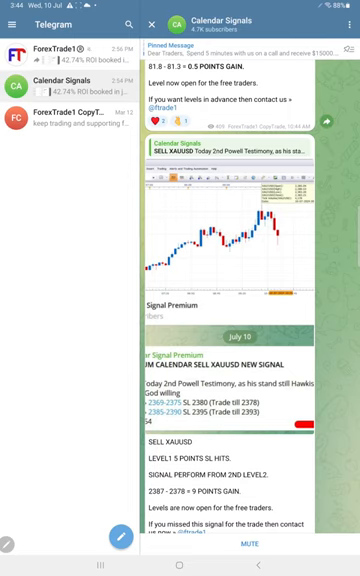
pyautogui.scroll(-3)
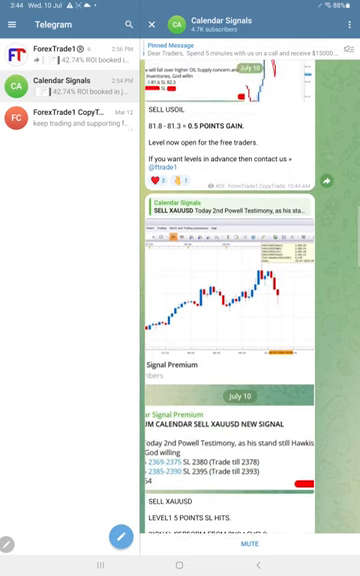